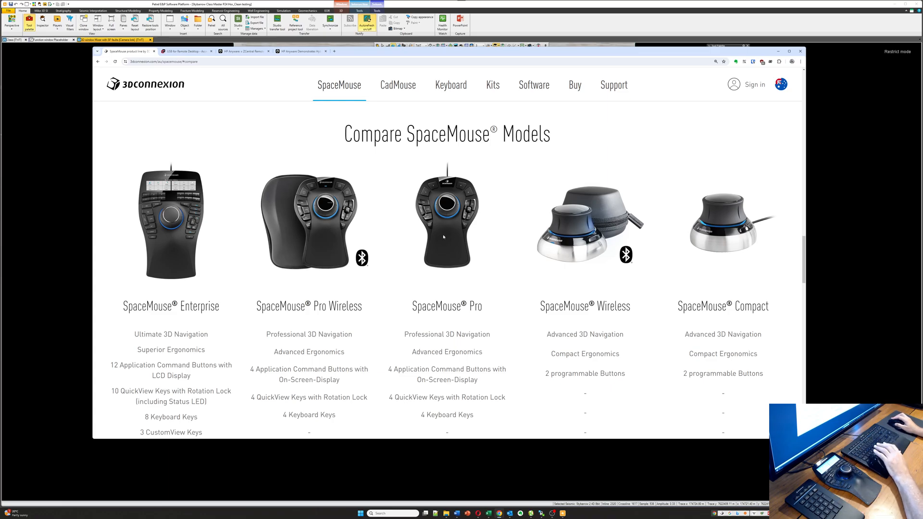
pyautogui.moveTo(640, 238)
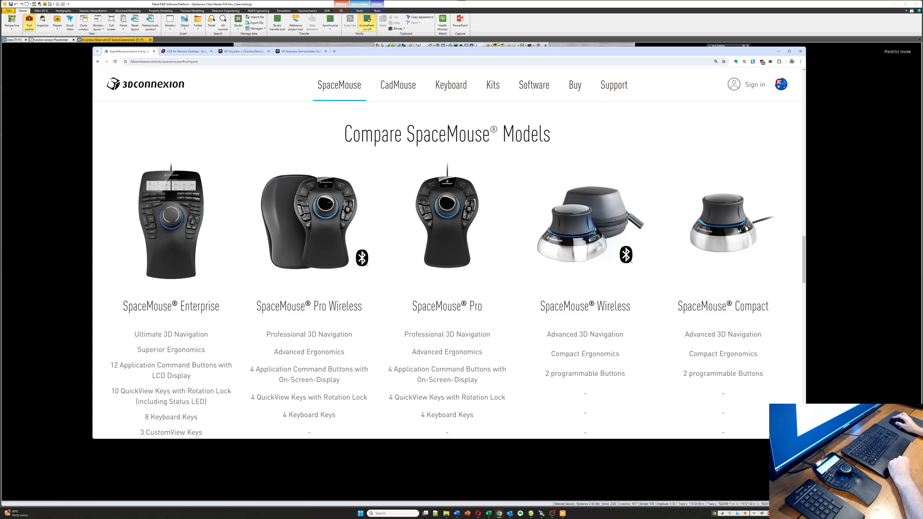
pyautogui.moveTo(241, 248)
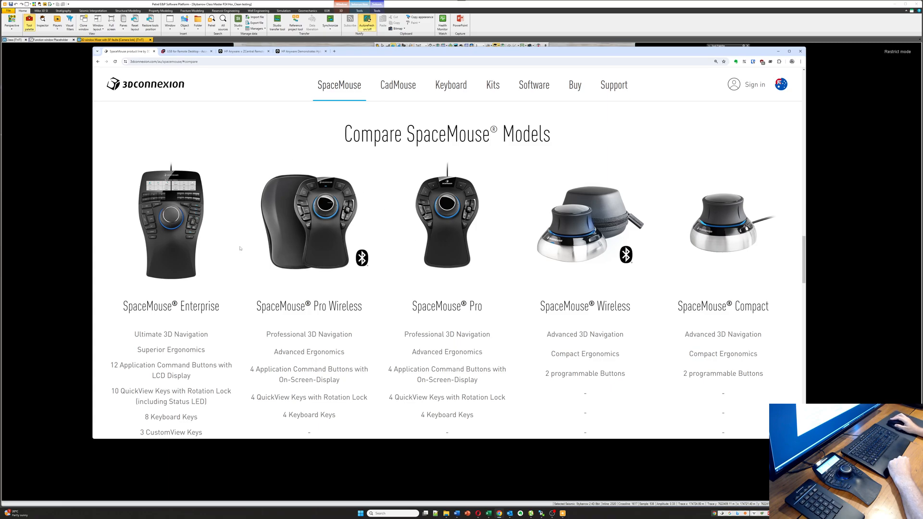
pyautogui.moveTo(212, 237)
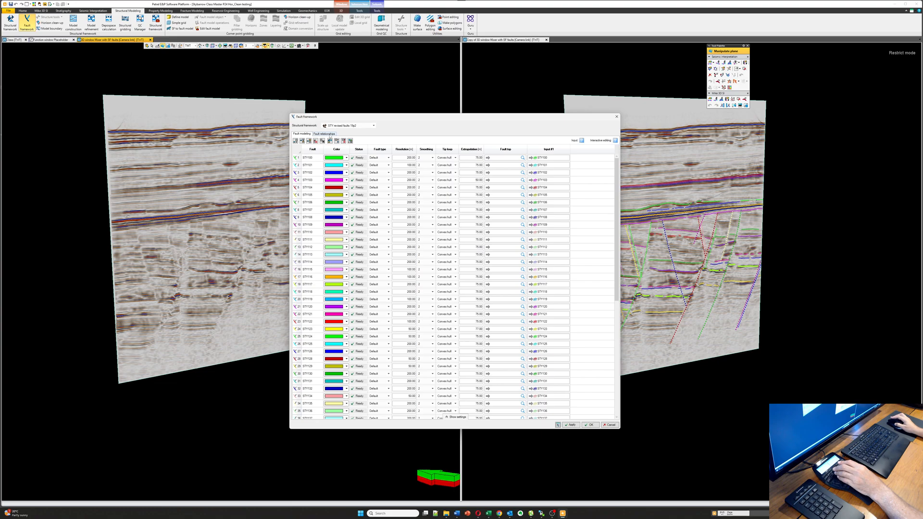
# Step: Switch the Fault framework dialog to the Fault relationships list
pyautogui.click(324, 133)
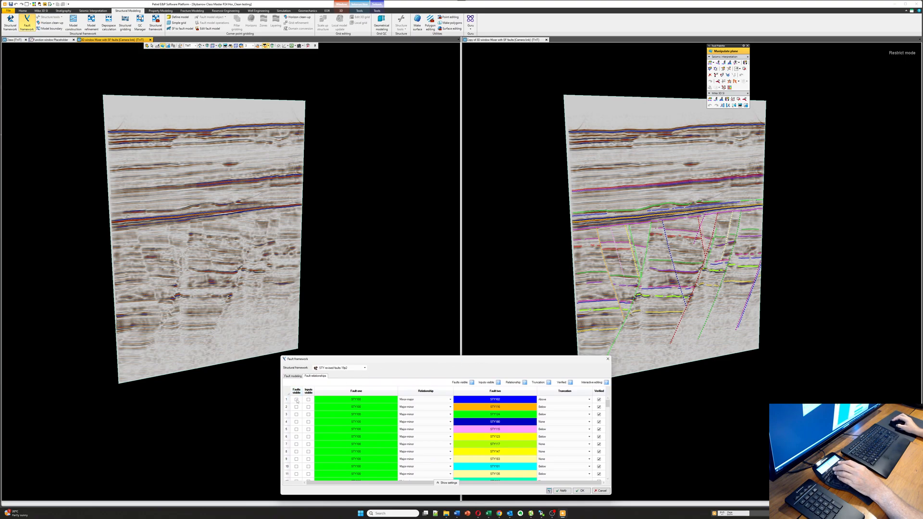
# Step: Tick Fault visible for a related fault pair to show both surfaces in 3D
pyautogui.click(297, 400)
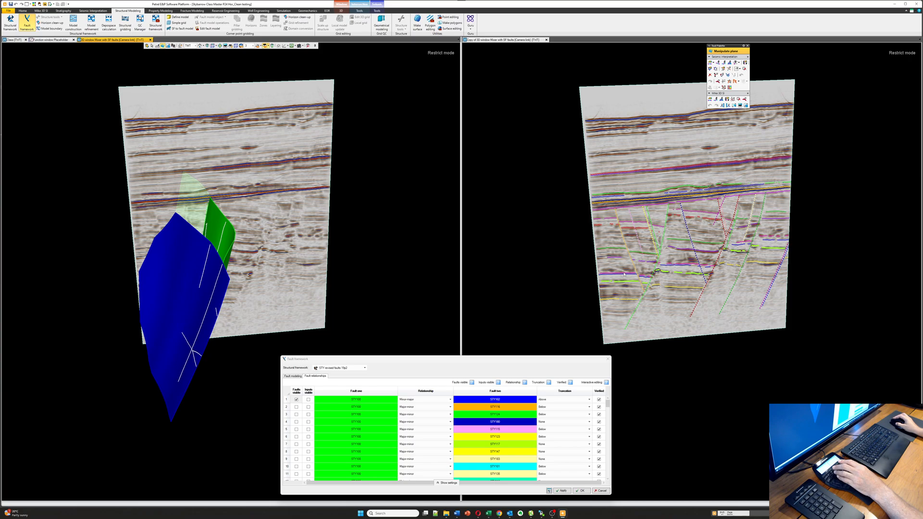
pyautogui.click(308, 399)
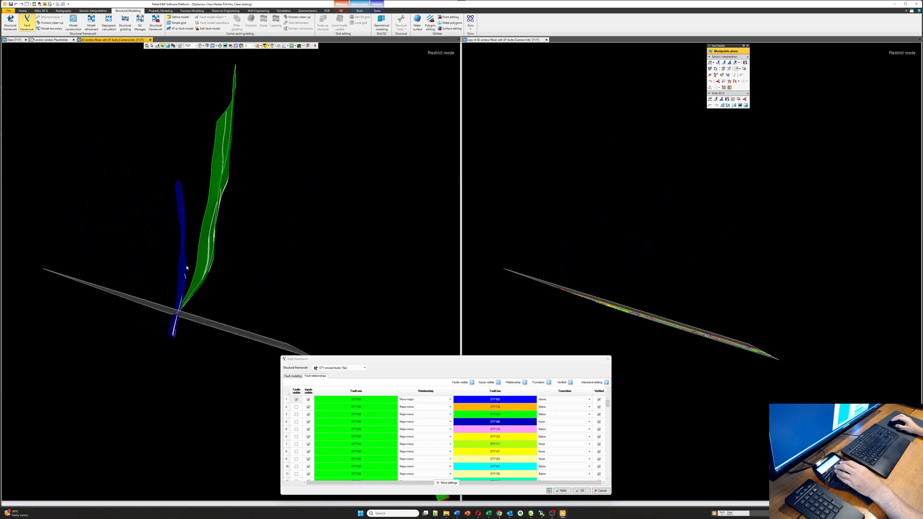
pyautogui.moveTo(180, 304)
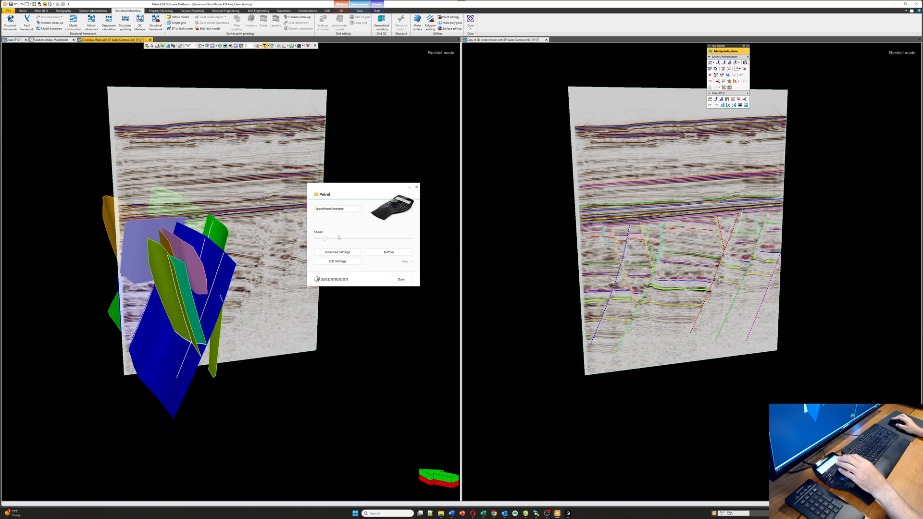
pyautogui.moveTo(347, 204)
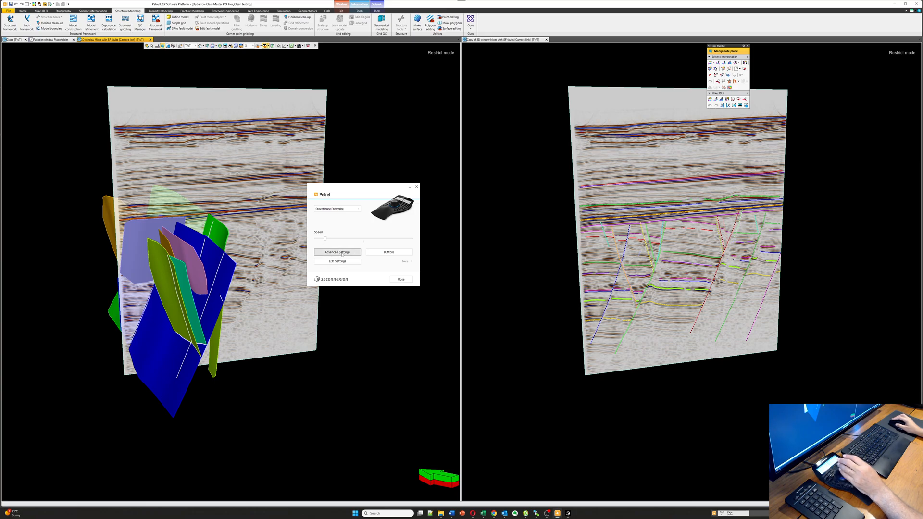
# Step: Bring up the 3Dconnexion Advanced Settings with navigation and per-axis options
pyautogui.click(336, 252)
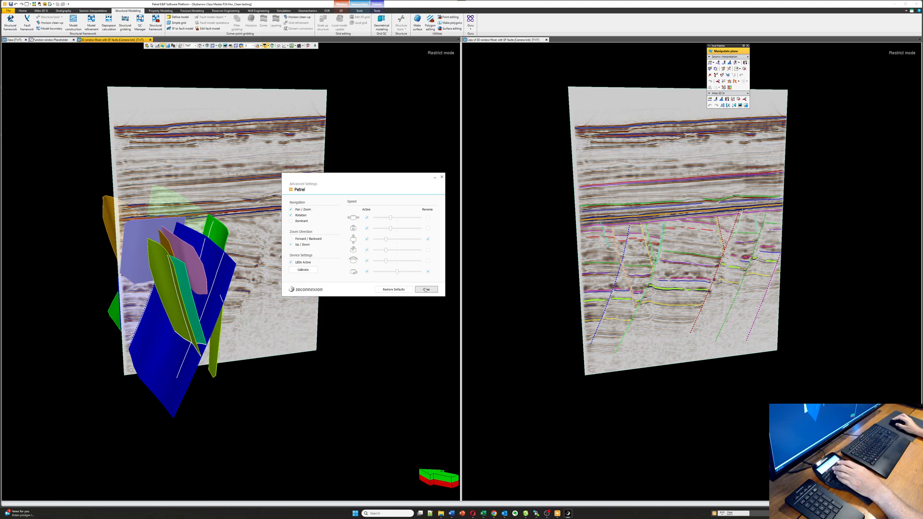
# Step: Close Advanced Settings, returning to the main 3Dconnexion device settings
pyautogui.click(426, 289)
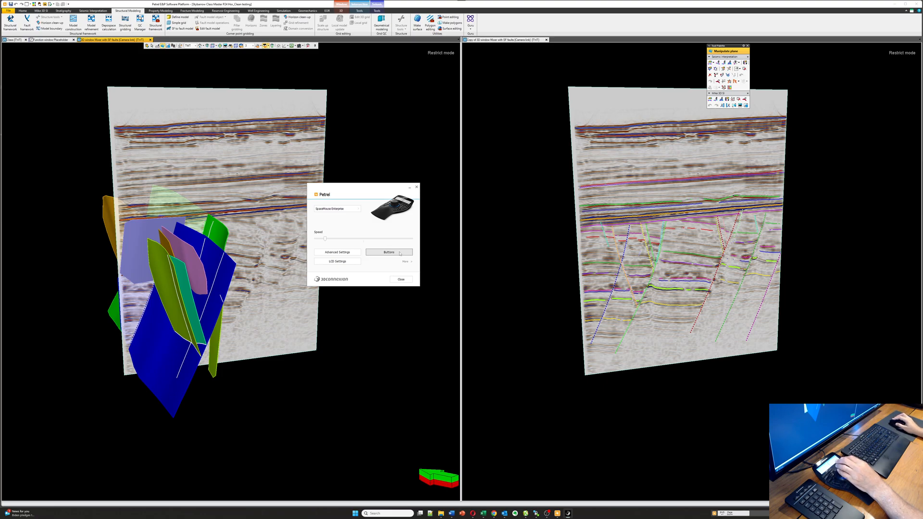
# Step: Show the SpaceMouse button assignments and the action categories for button 9 (3D Autotrack)
pyautogui.click(387, 252)
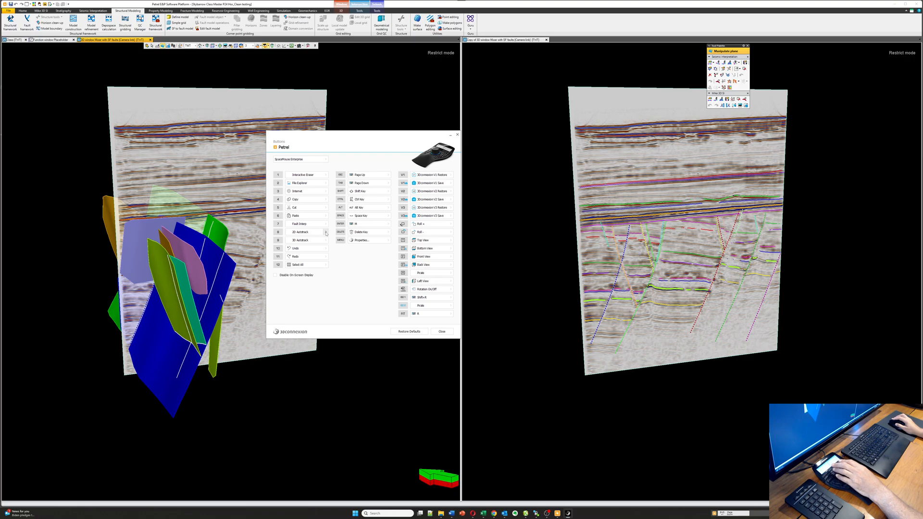
pyautogui.click(326, 231)
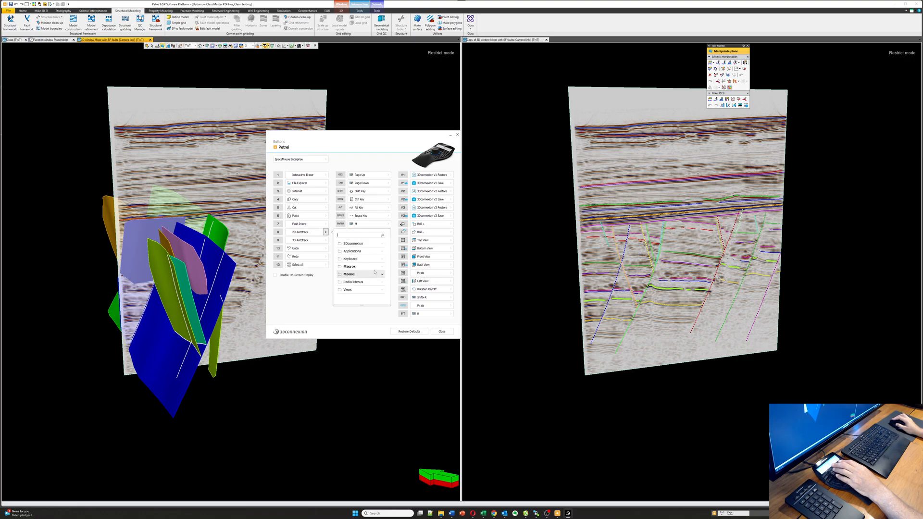
# Step: Inspect the 3D Autotrack macro in the Macro Editor without changing it
pyautogui.click(349, 266)
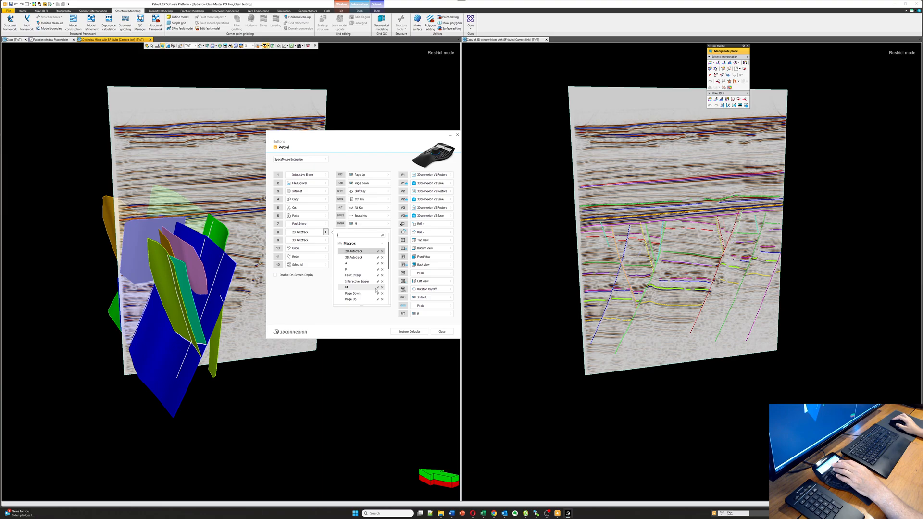
pyautogui.click(377, 250)
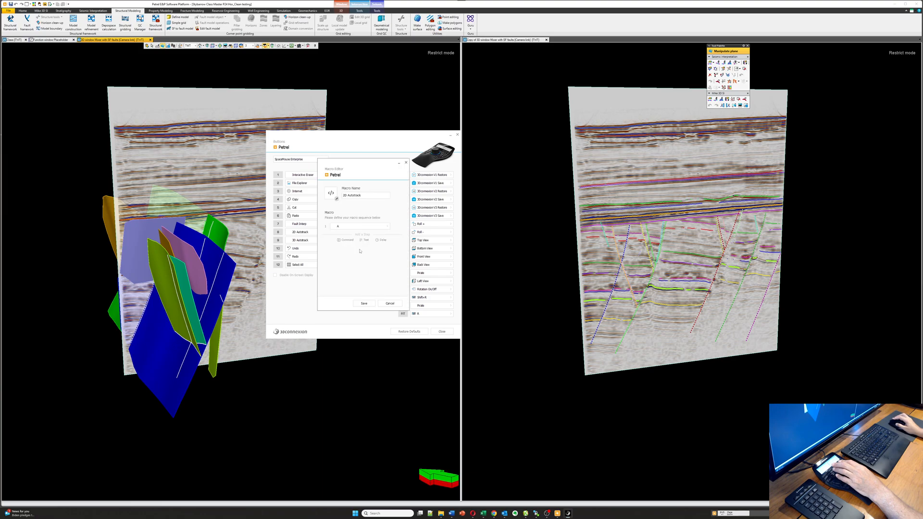
pyautogui.click(363, 226)
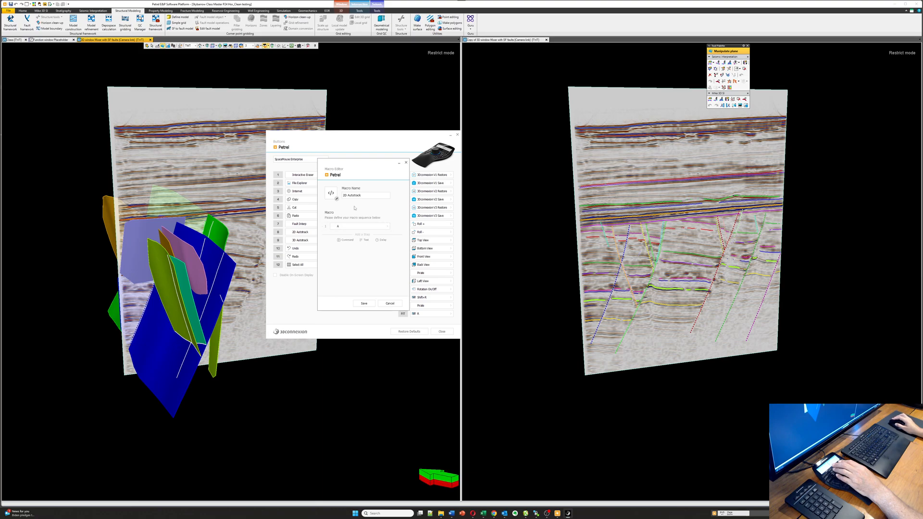
pyautogui.doubleClick(363, 195)
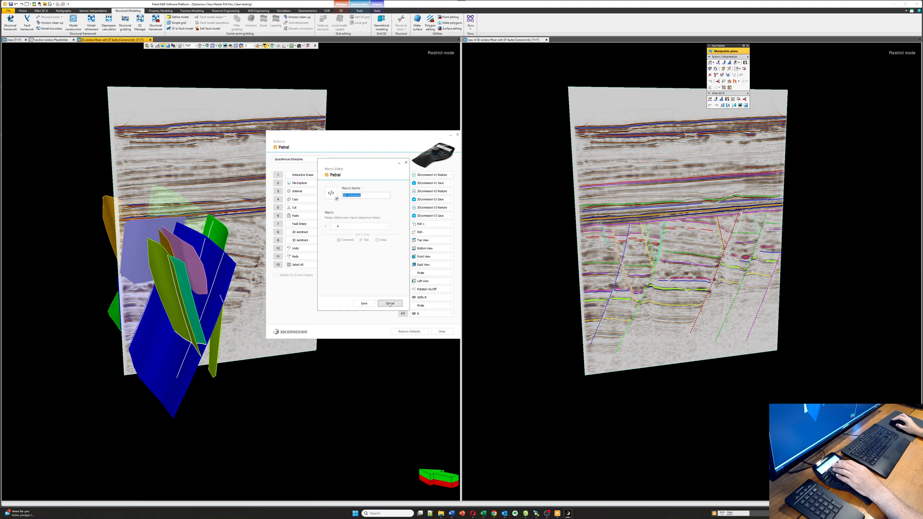
# Step: Cancel the Macro Editor and close the Buttons window, leaving the seismic views unobstructed
pyautogui.click(389, 303)
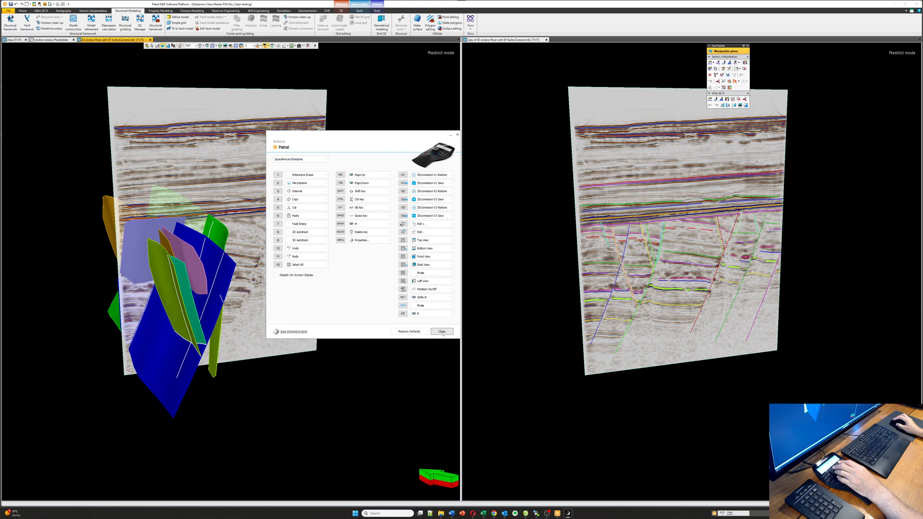
pyautogui.click(441, 330)
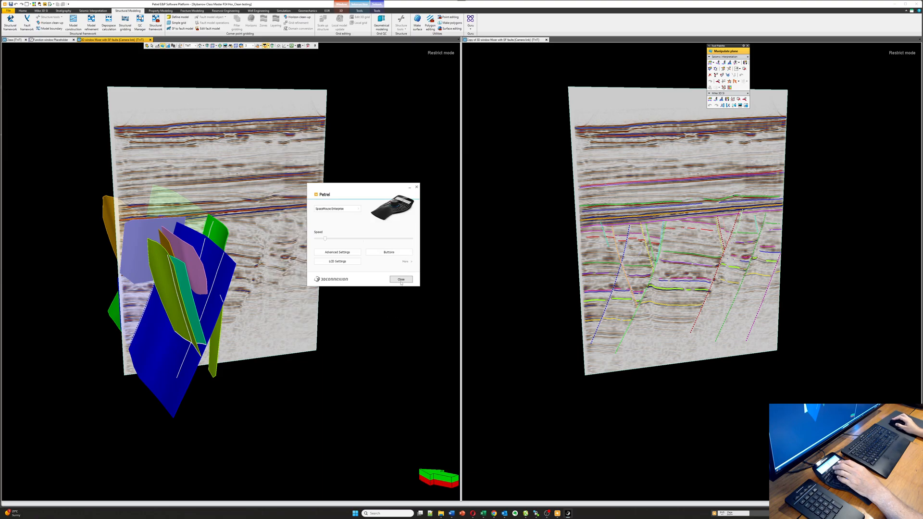
pyautogui.click(400, 279)
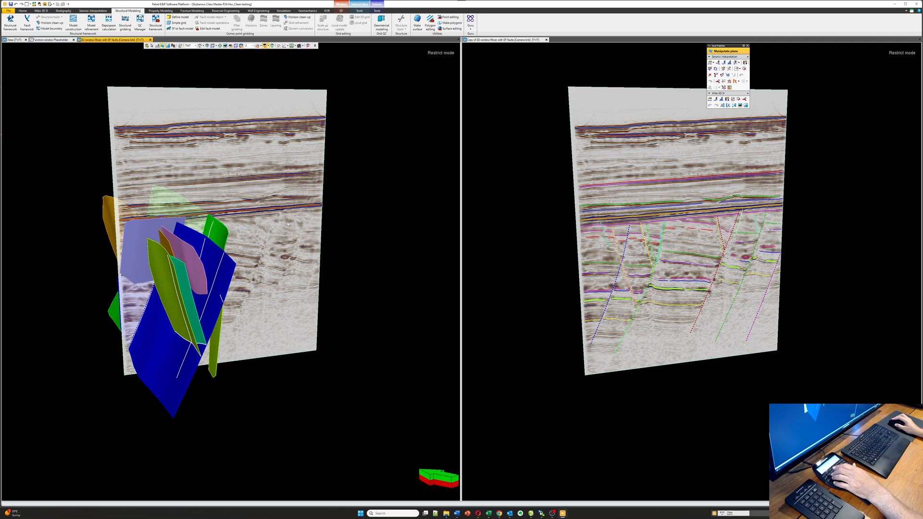
pyautogui.moveTo(281, 226)
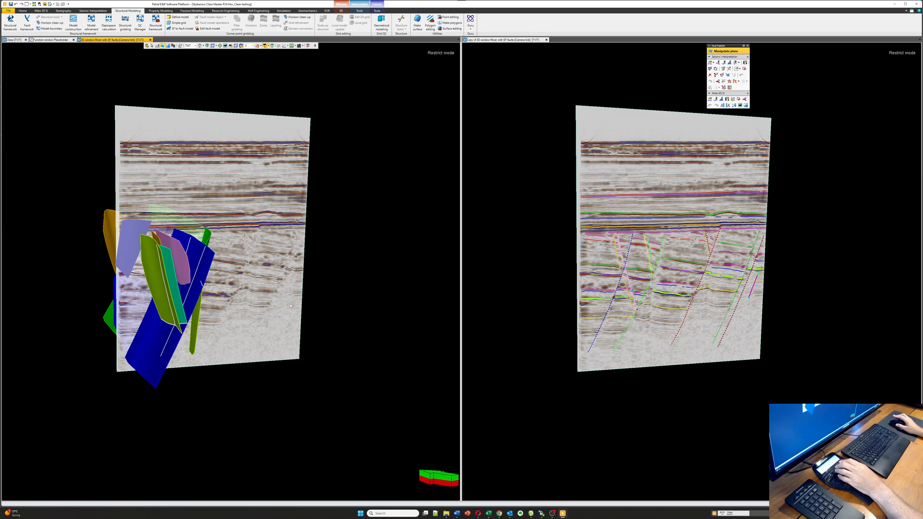
pyautogui.moveTo(529, 512)
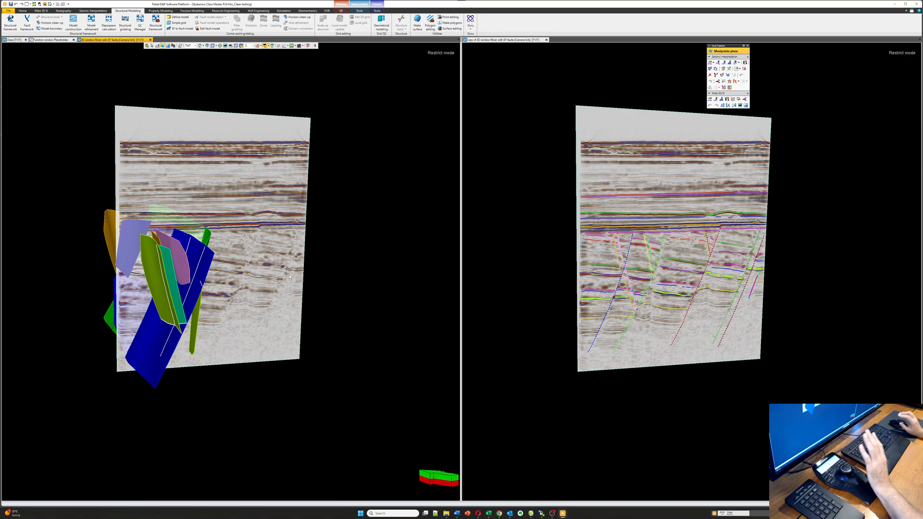
pyautogui.moveTo(492, 489)
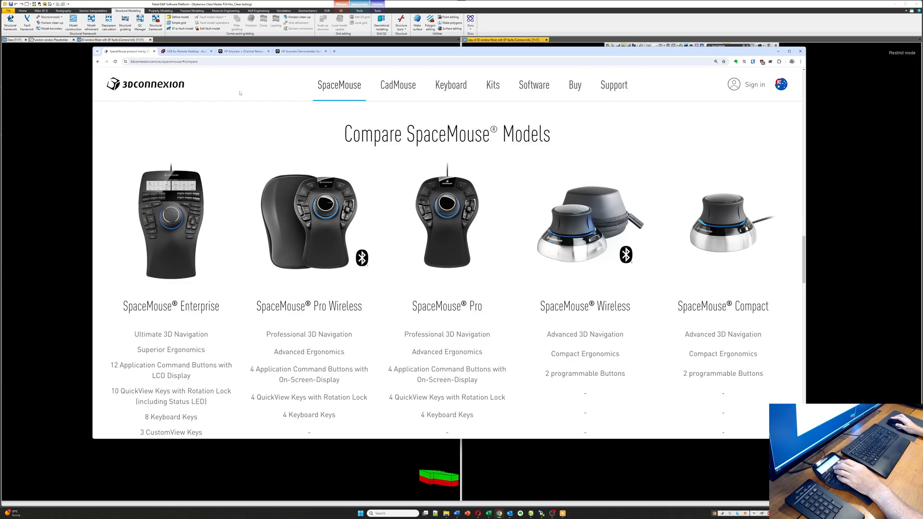
pyautogui.moveTo(195, 122)
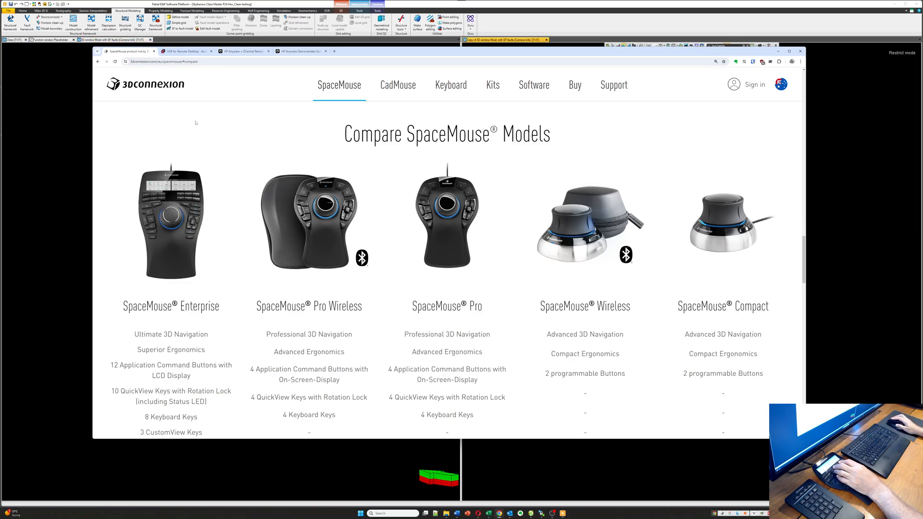
# Step: Show FabulaTech's USB for Remote Desktop product page in the browser
pyautogui.click(185, 51)
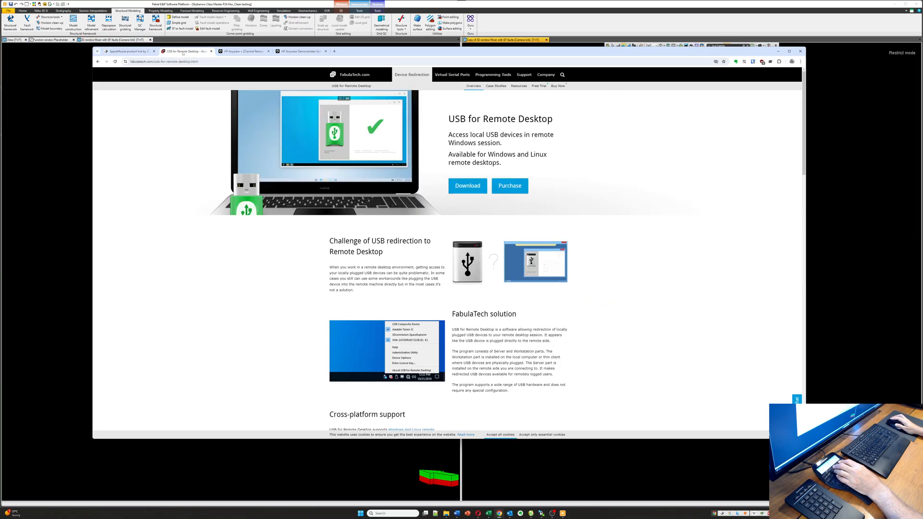
pyautogui.moveTo(294, 261)
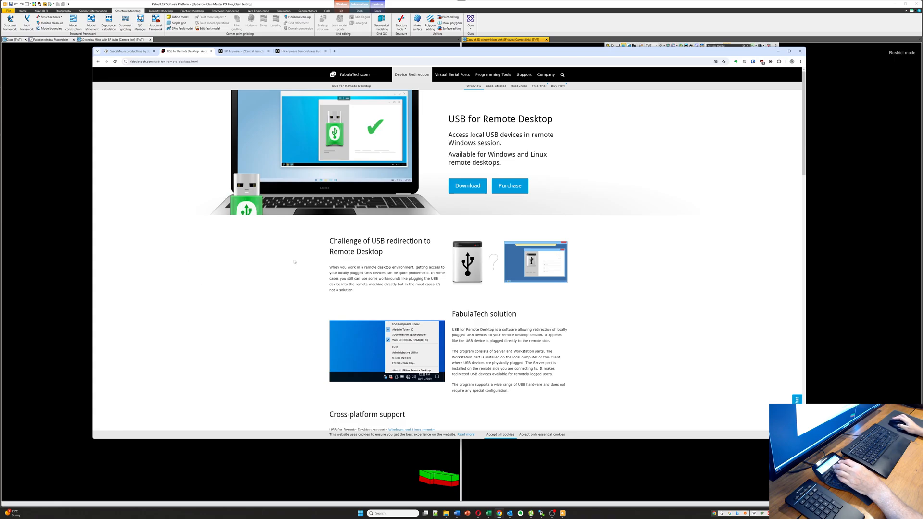
pyautogui.moveTo(229, 251)
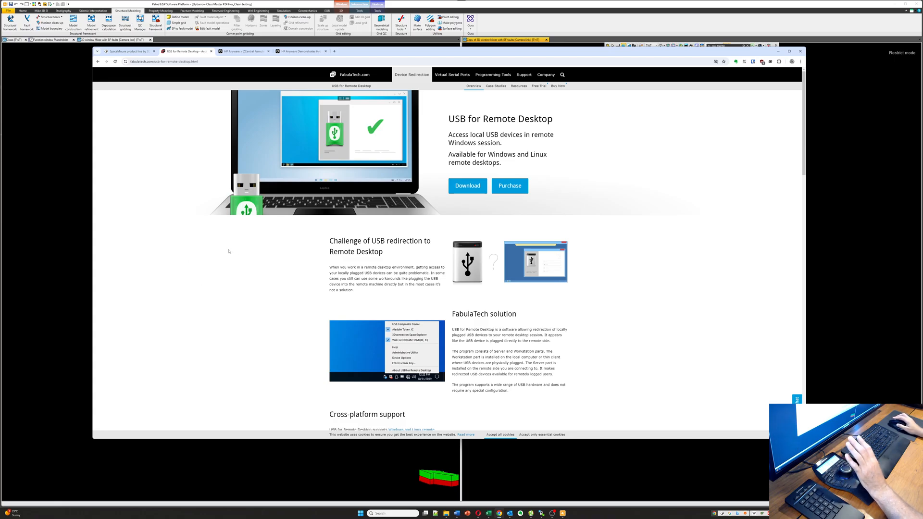
pyautogui.moveTo(227, 251)
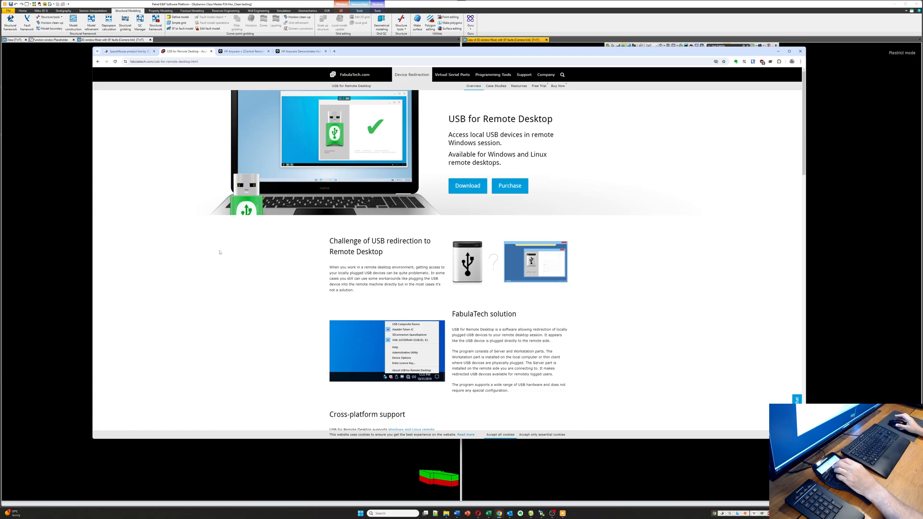
pyautogui.moveTo(387, 110)
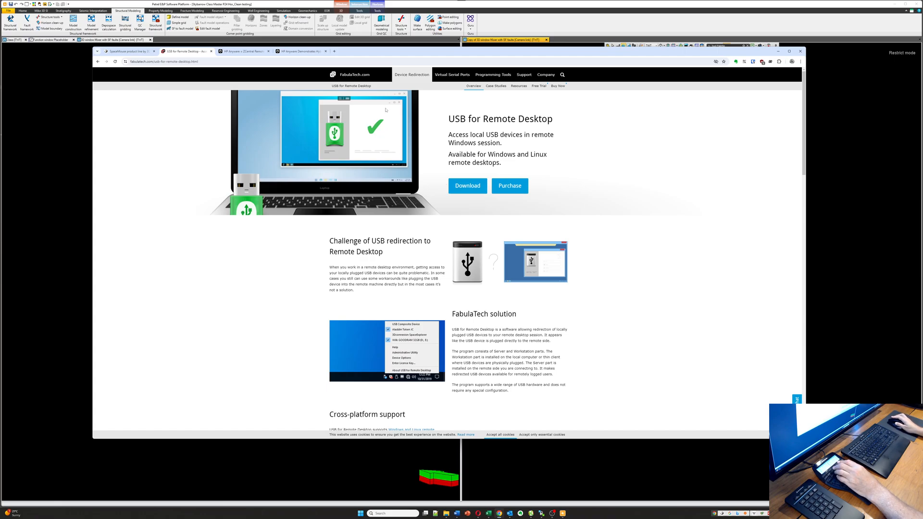
pyautogui.moveTo(351, 74)
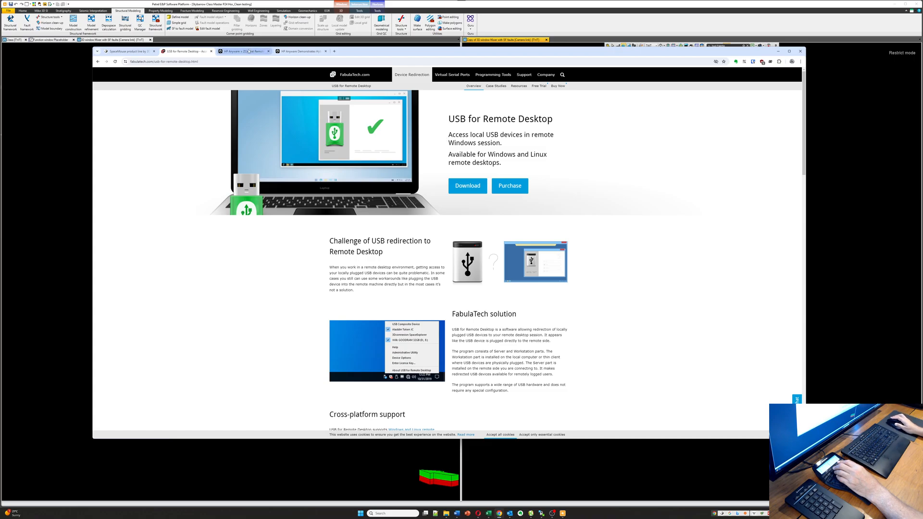
# Step: Show the HP Teradici article on HP Anyware and 3D Visualization
pyautogui.click(241, 51)
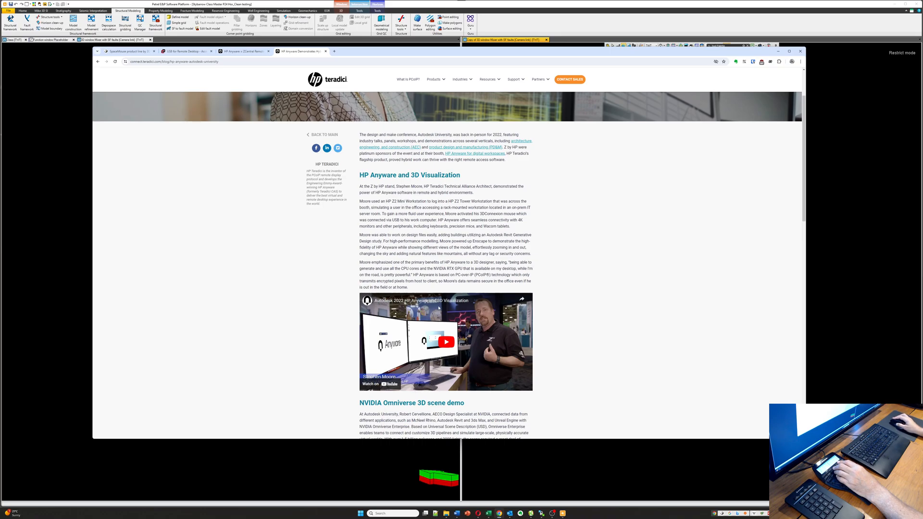
pyautogui.moveTo(602, 301)
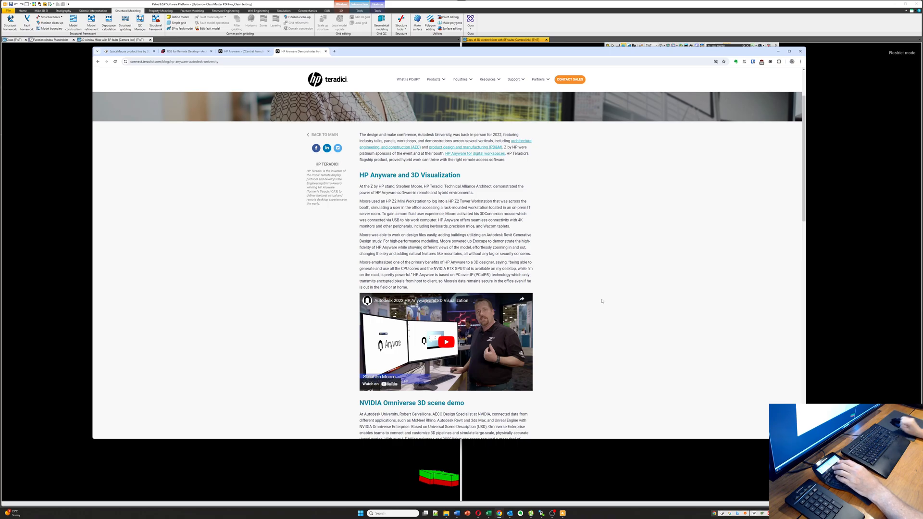
pyautogui.moveTo(565, 257)
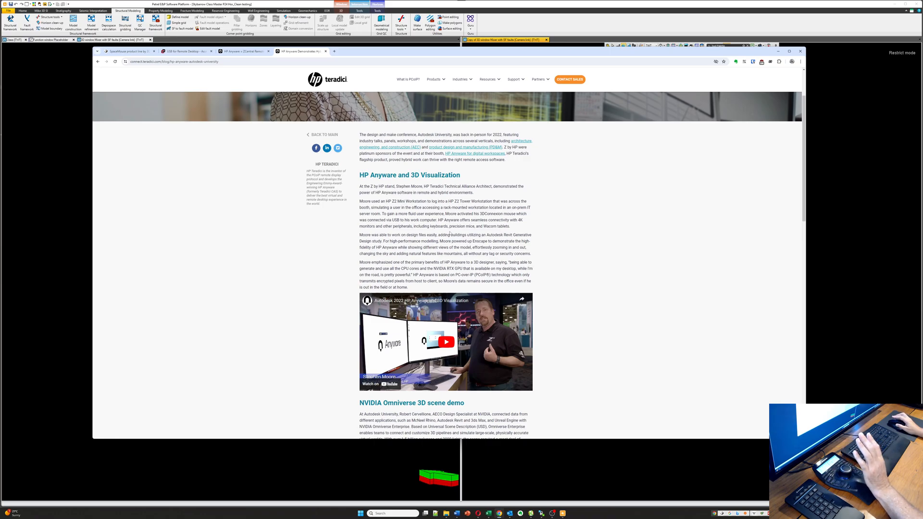
pyautogui.moveTo(429, 292)
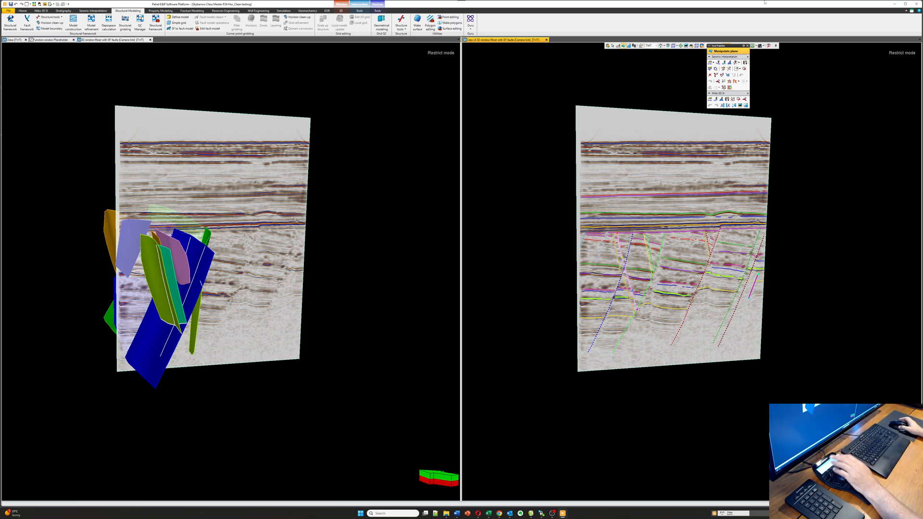
pyautogui.moveTo(681, 19)
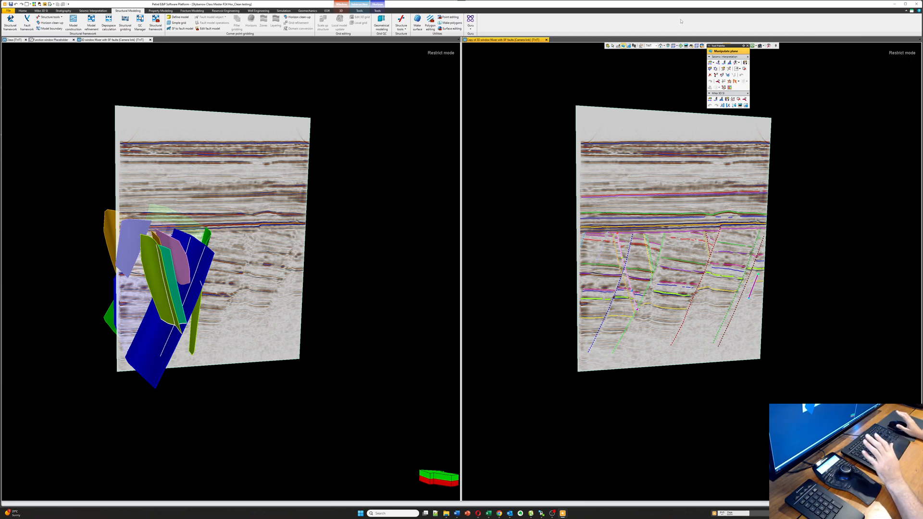
pyautogui.moveTo(668, 8)
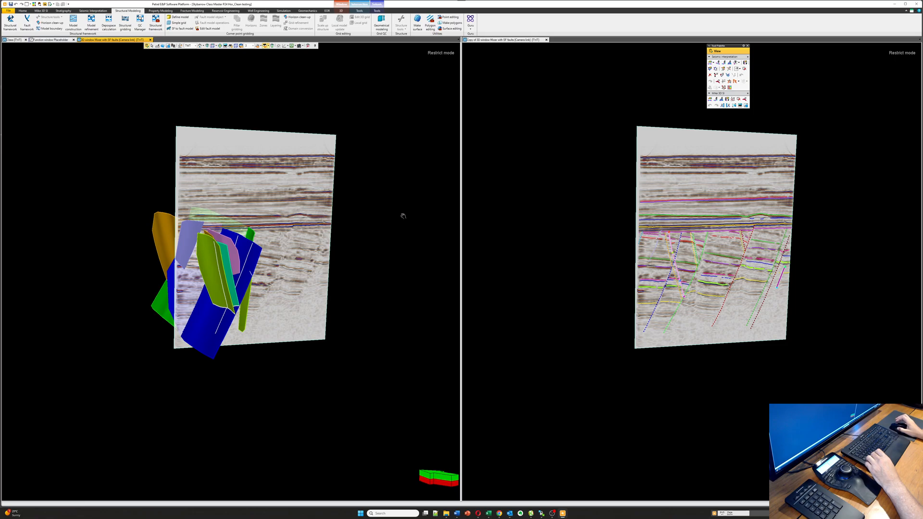
pyautogui.moveTo(283, 234)
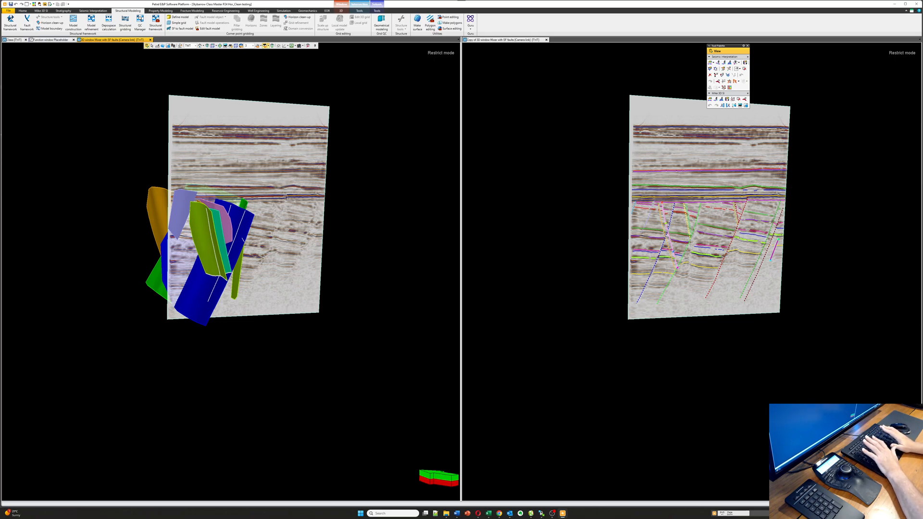
pyautogui.moveTo(332, 192)
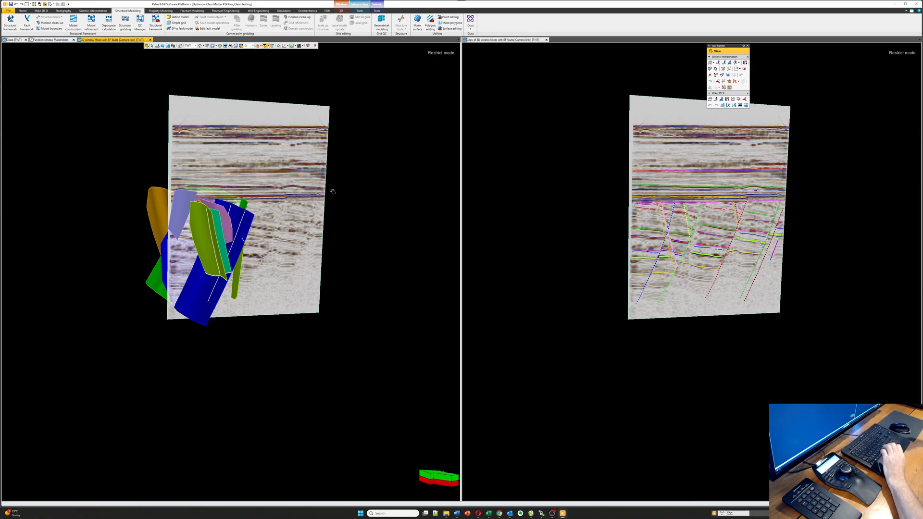